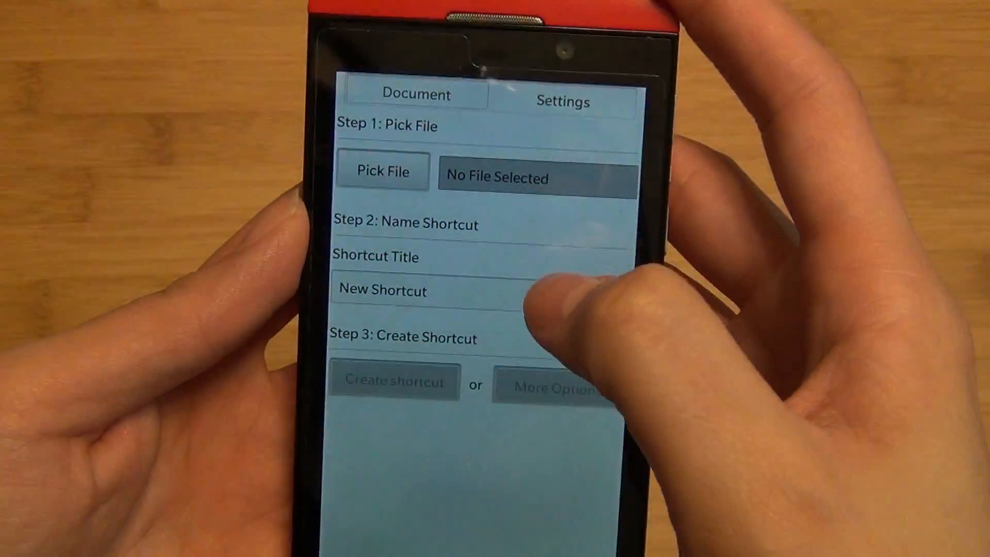
Pick AEResumeEArev4.docx from the media card documents folder as the shortcut file
left_click(382, 171)
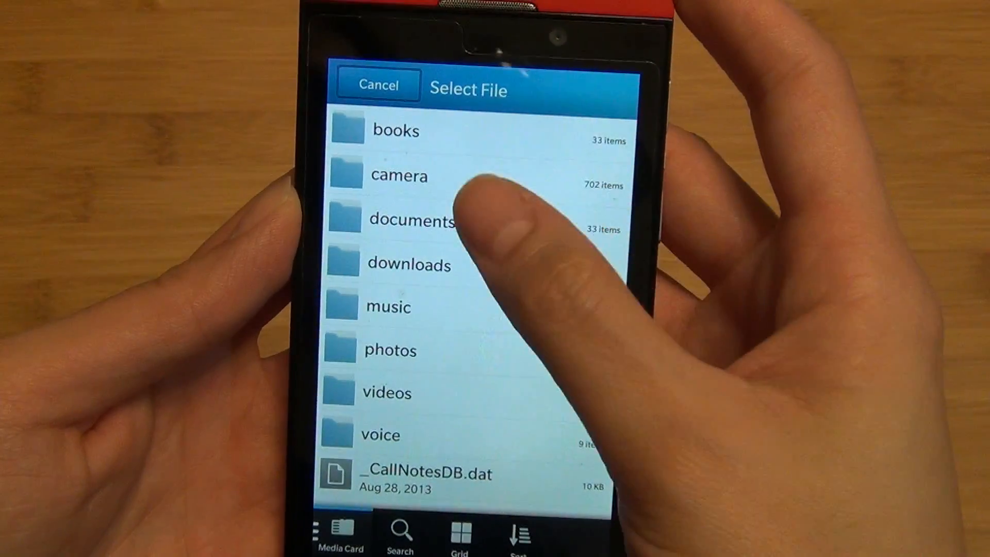
left_click(413, 220)
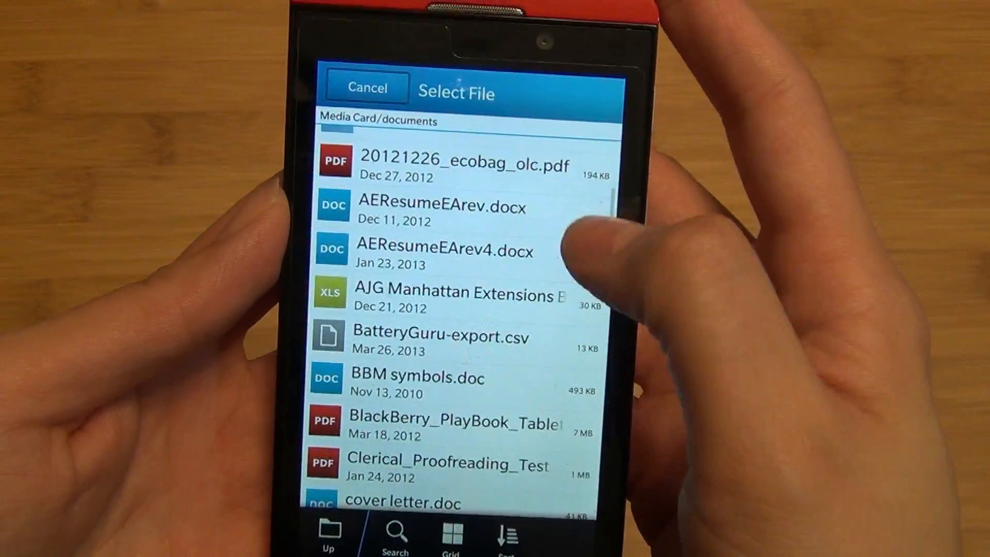
left_click(446, 251)
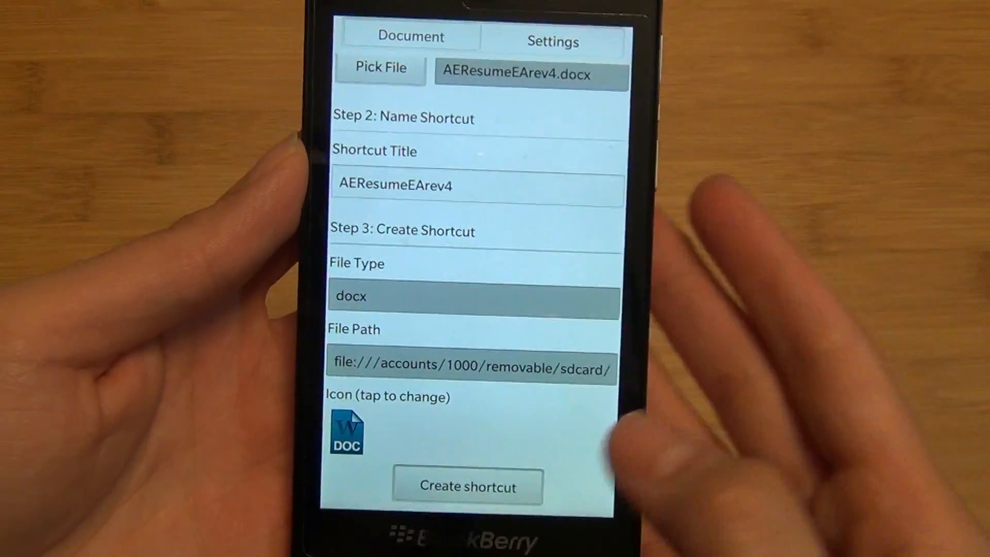
Browse the Choose Icon gallery for the AEResumeEArev4 shortcut, then close the picker
left_click(346, 431)
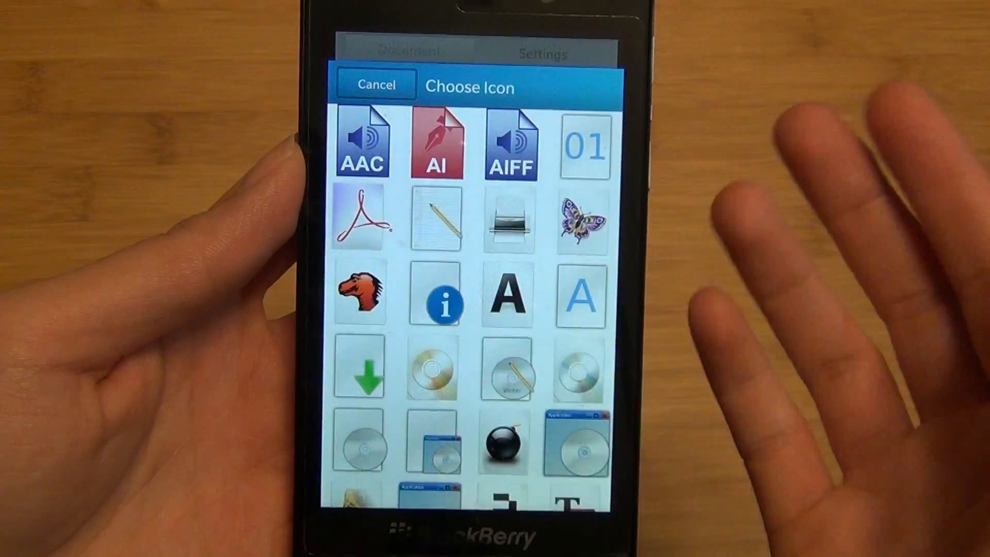
scroll("down", 3)
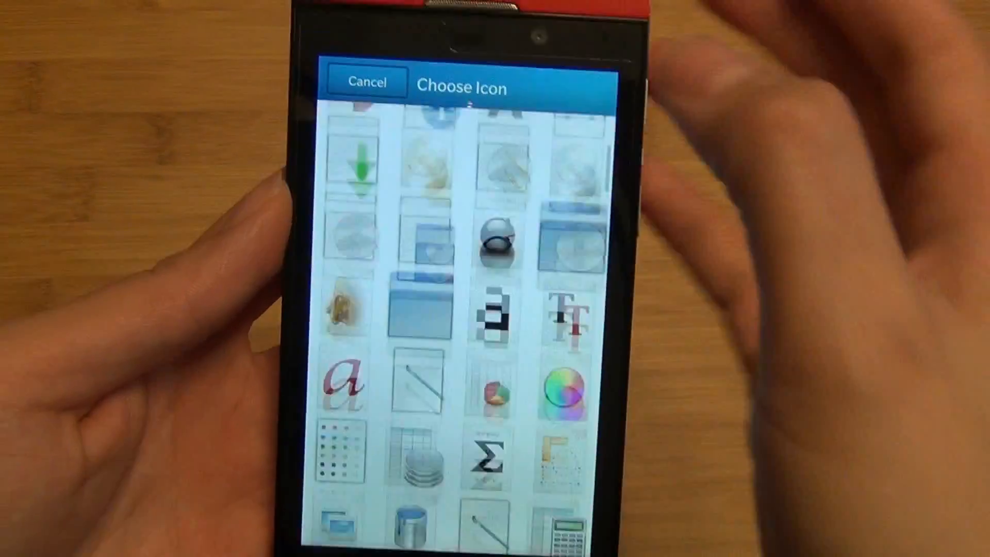
left_click(361, 82)
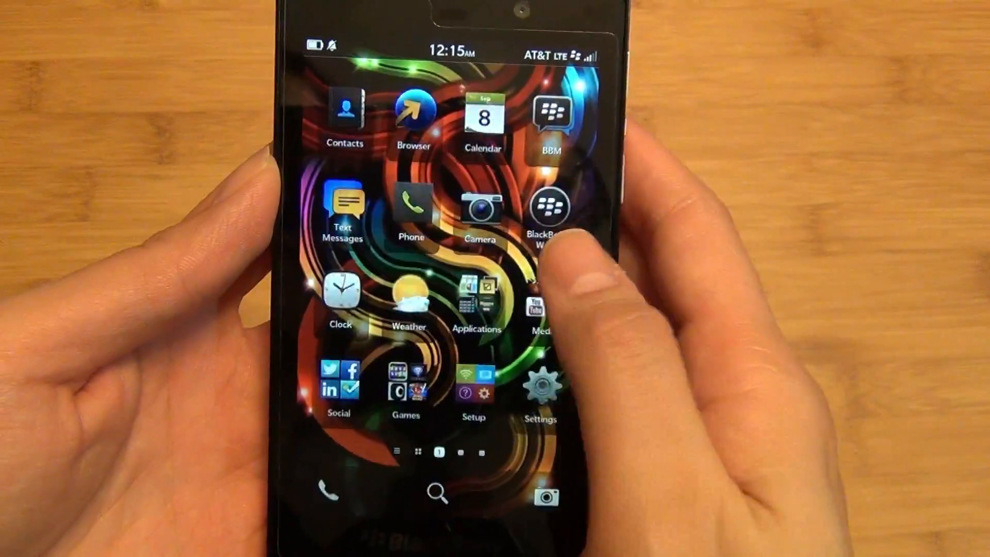
scroll("left", 3)
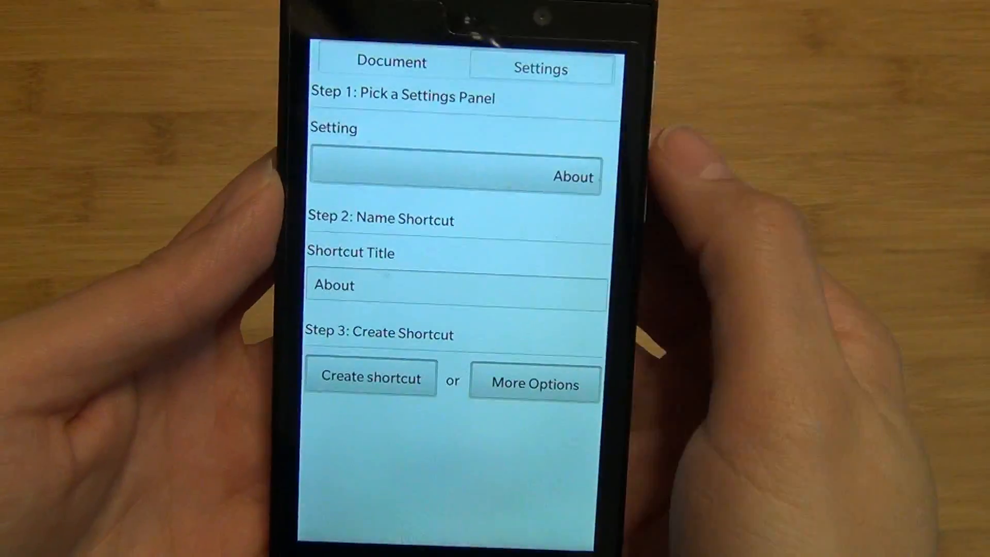
Choose the Display panel from the Setting dropdown for a home screen shortcut
left_click(456, 176)
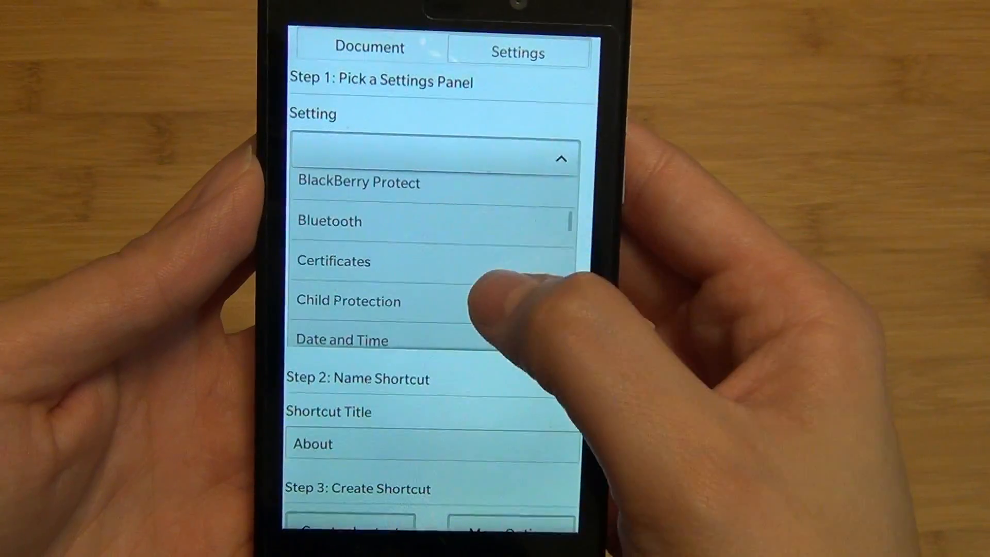
scroll("down", 3)
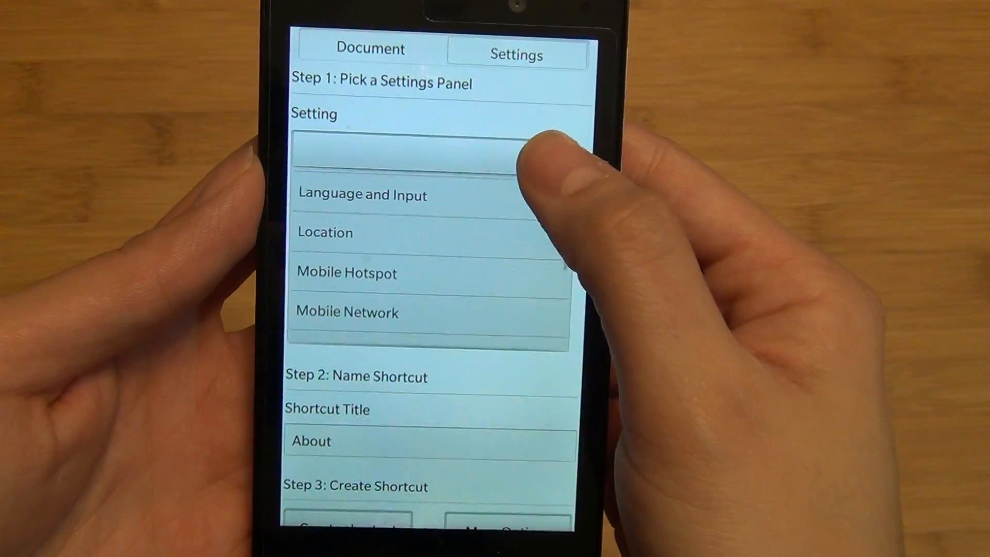
left_click(429, 153)
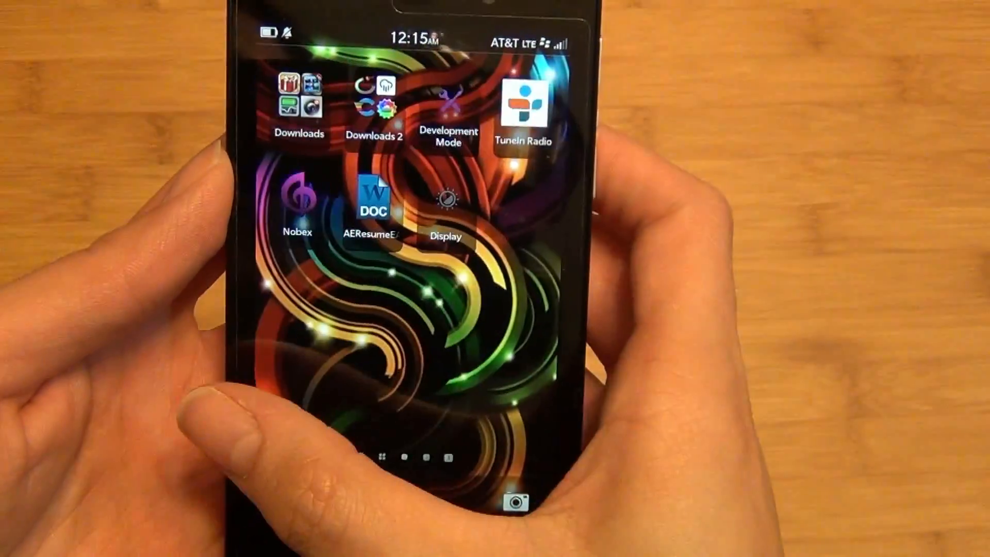
Launch the Development Mode settings panel from its new home screen shortcut
left_click(445, 199)
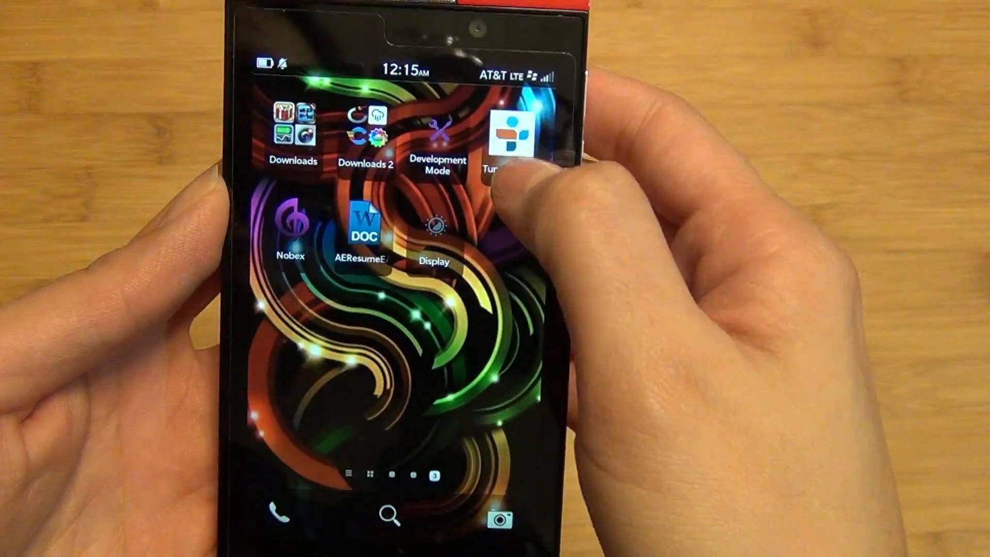
left_click(434, 133)
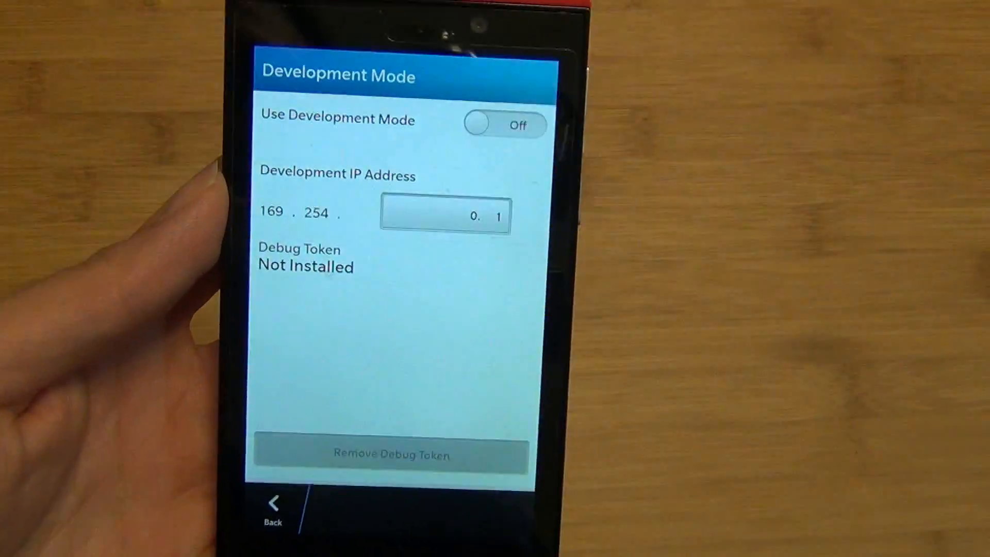